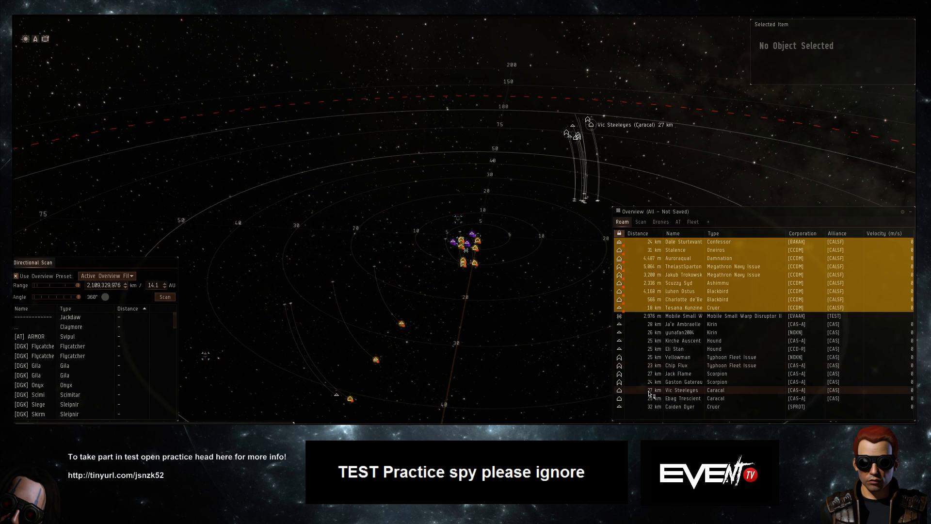
mouse_move(763, 365)
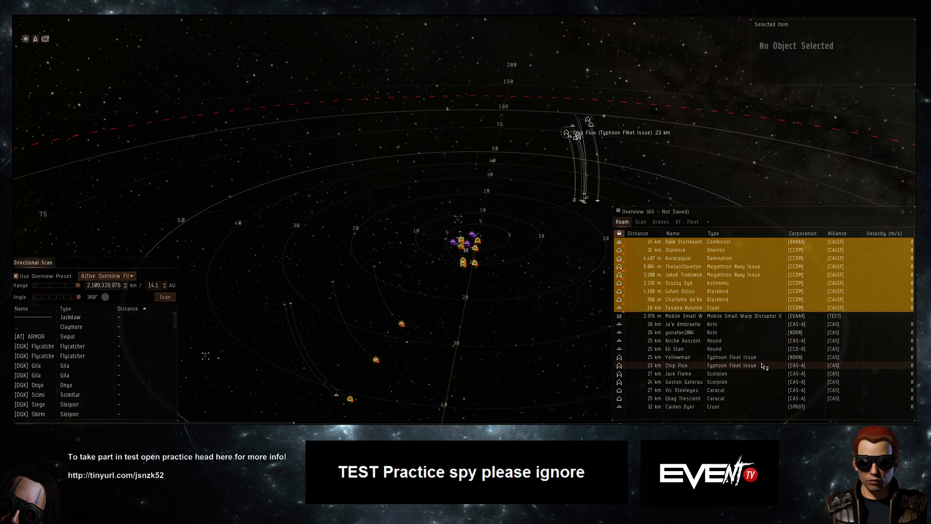
mouse_move(758, 390)
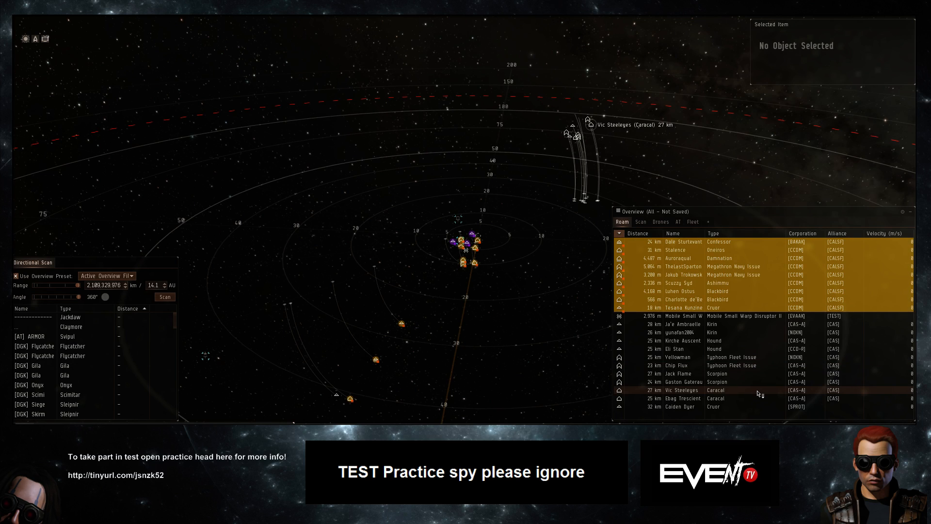
click(682, 266)
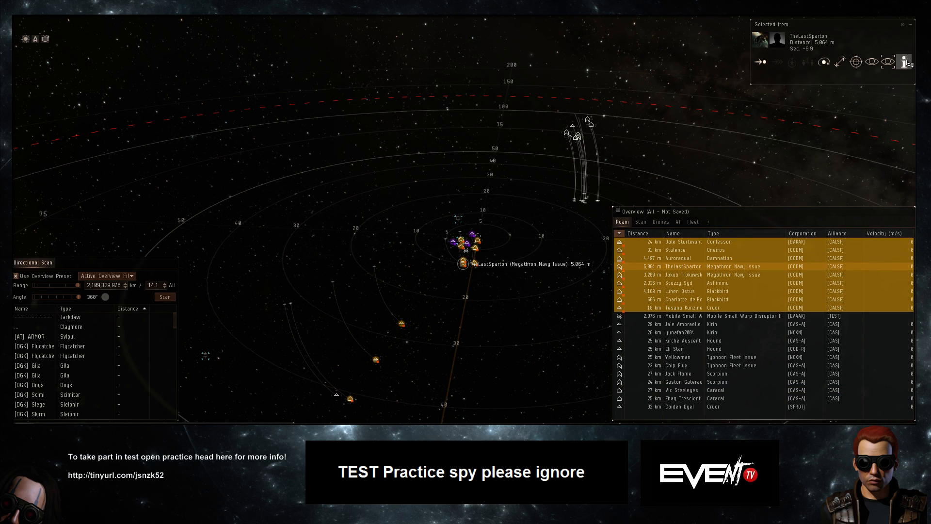
click(904, 61)
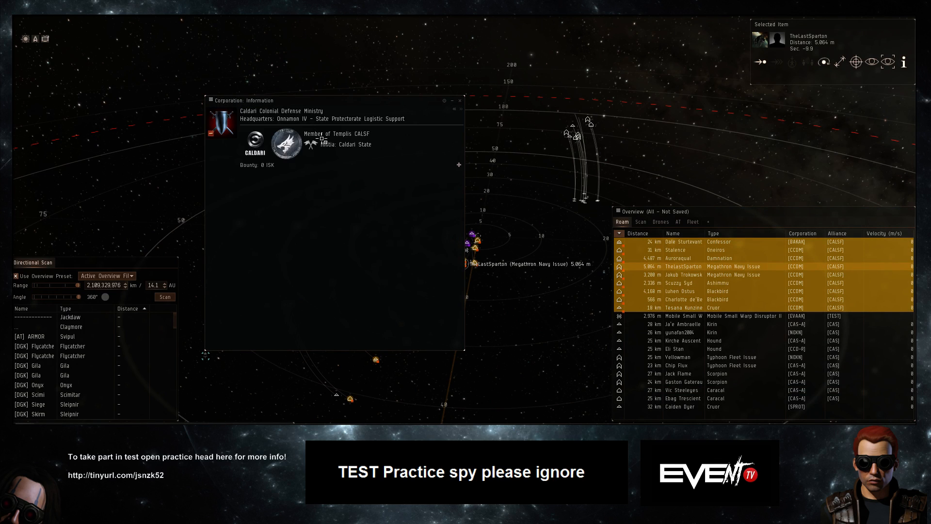
click(320, 175)
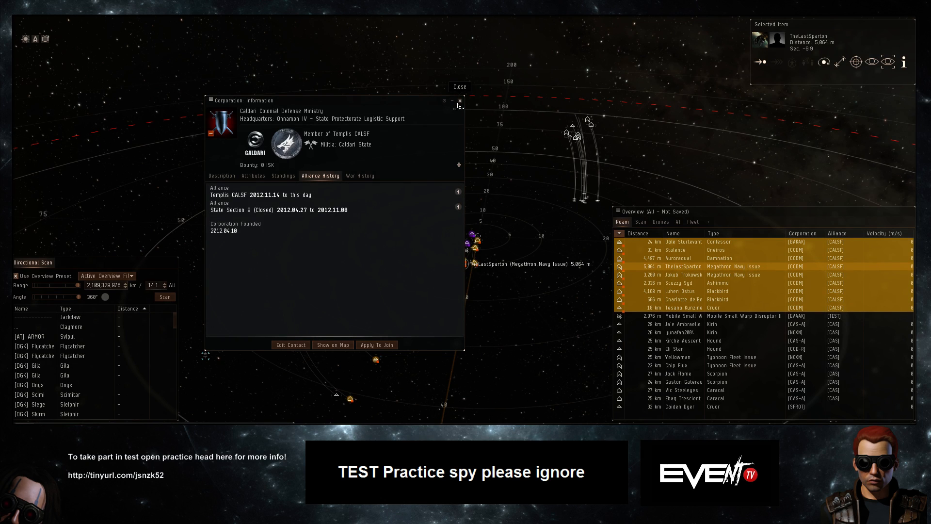
click(682, 331)
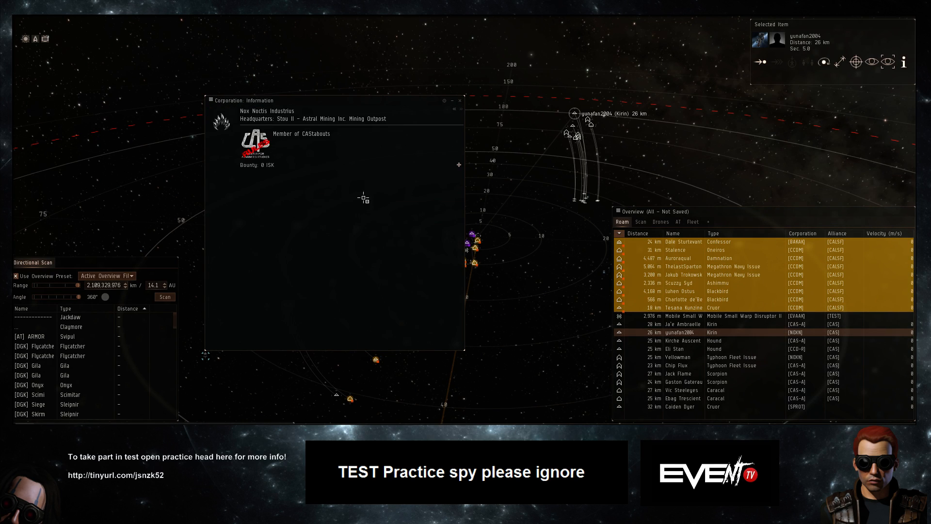
click(320, 175)
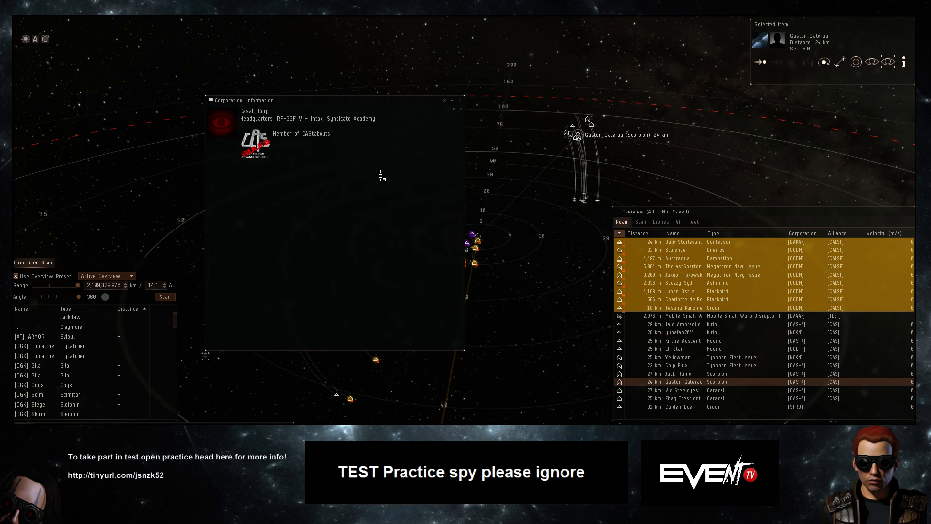
click(460, 100)
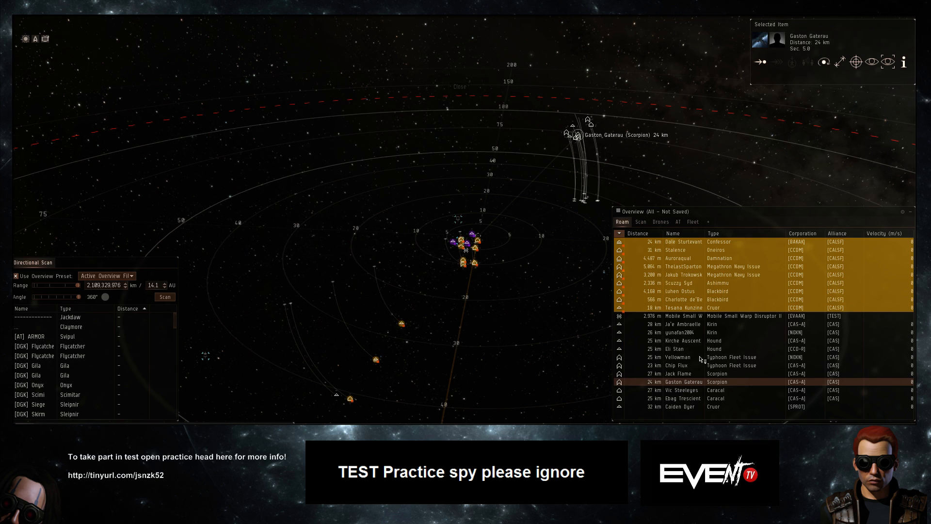
Select Luhen Ostus, Stalence and Jakub Trokowski, then lock a pilot as a target.
click(680, 291)
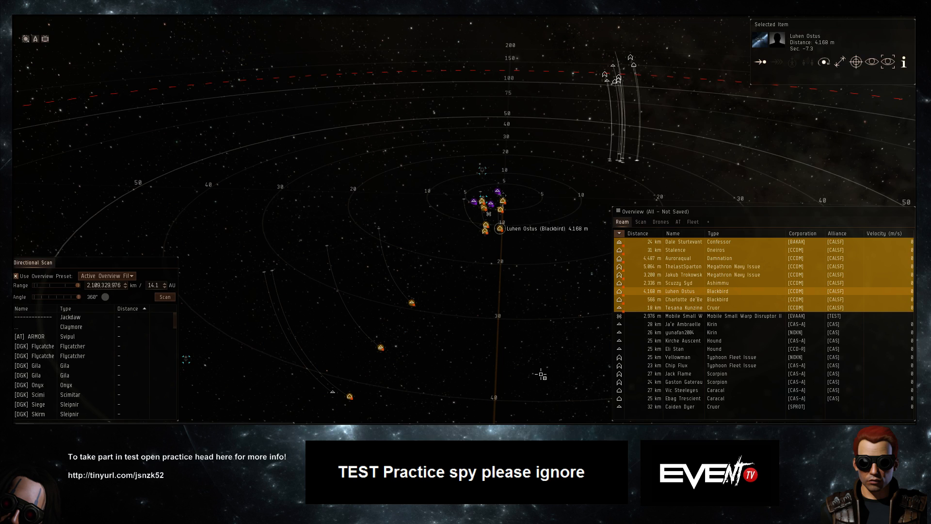
mouse_move(461, 236)
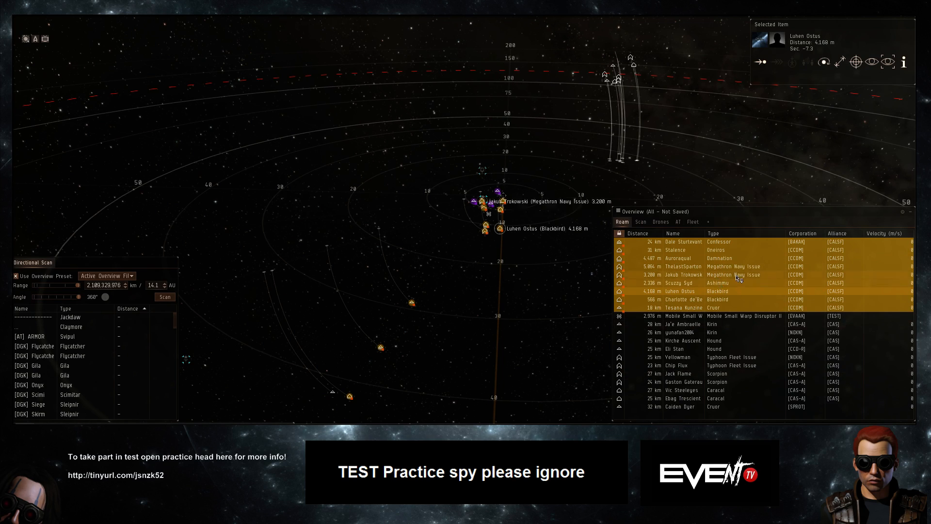
click(674, 249)
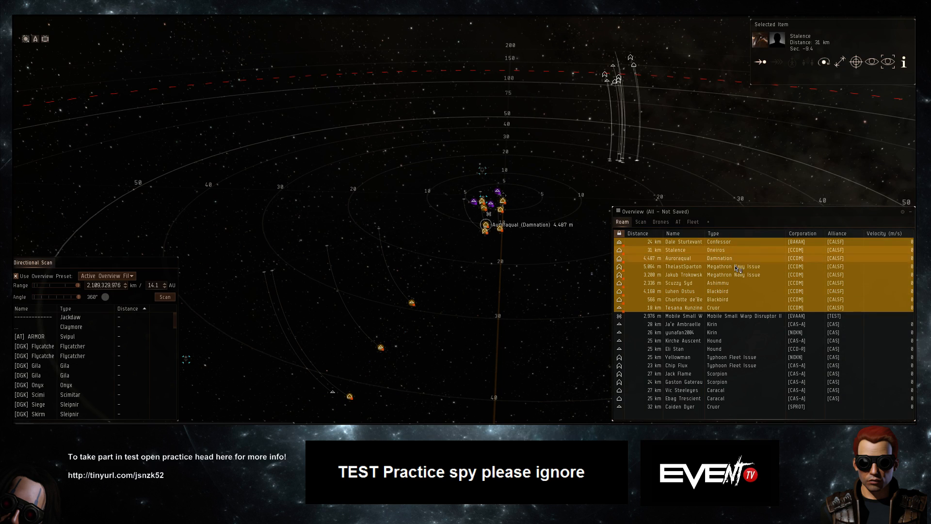
click(683, 275)
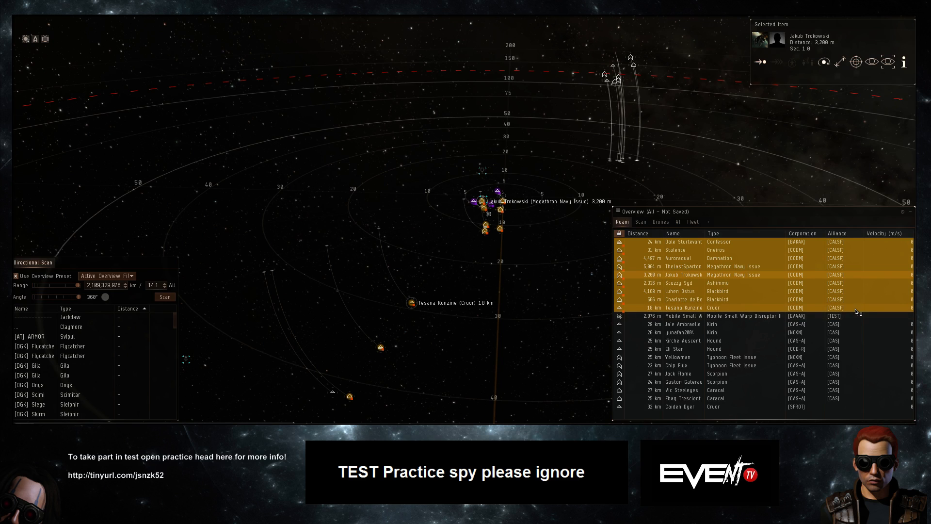
mouse_move(522, 285)
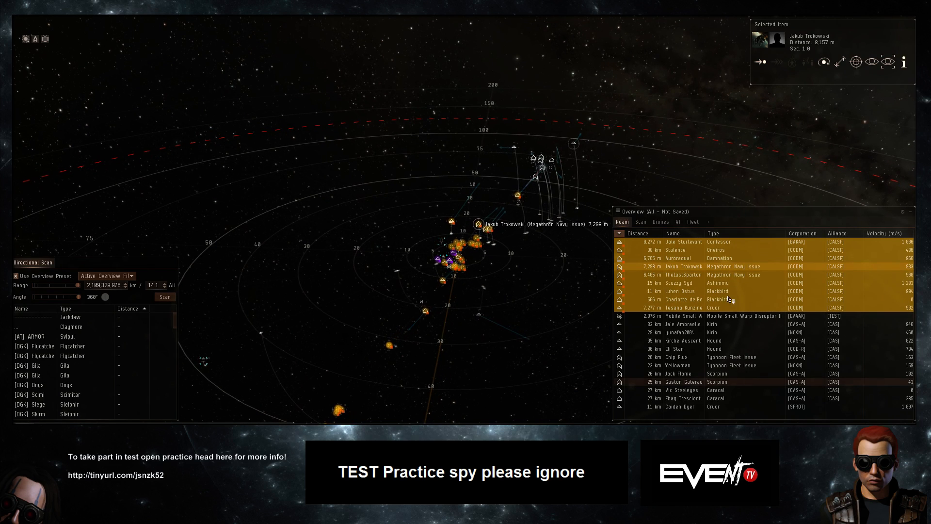
click(680, 291)
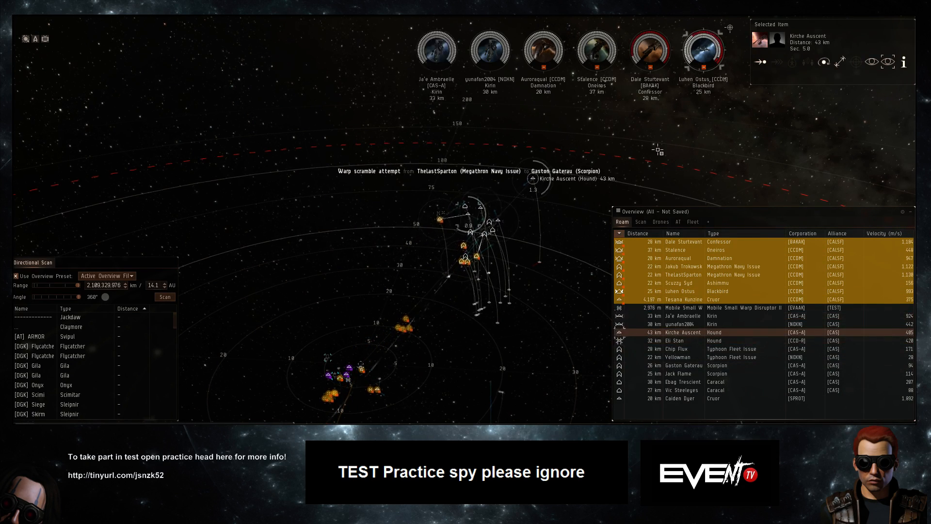
Lock Kirche Auscent and another match pilot, bringing the locked targets to eleven.
click(712, 357)
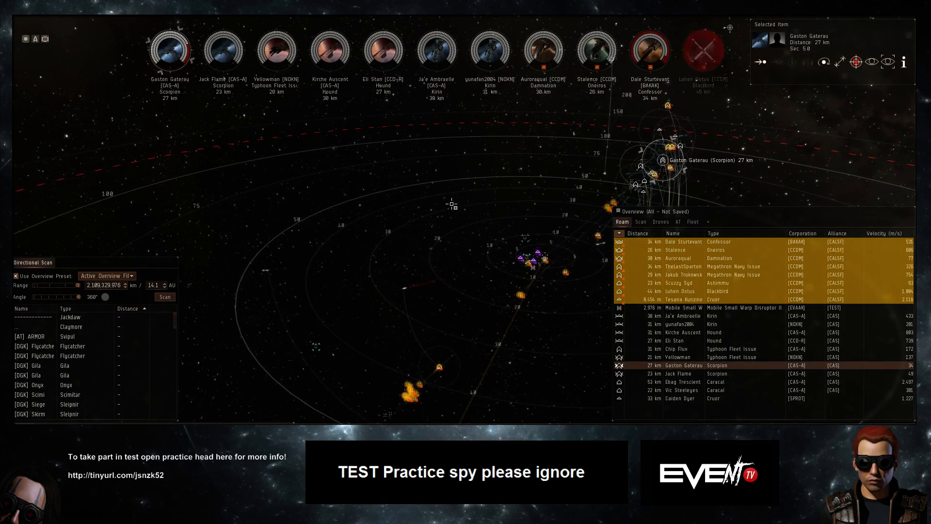
click(674, 250)
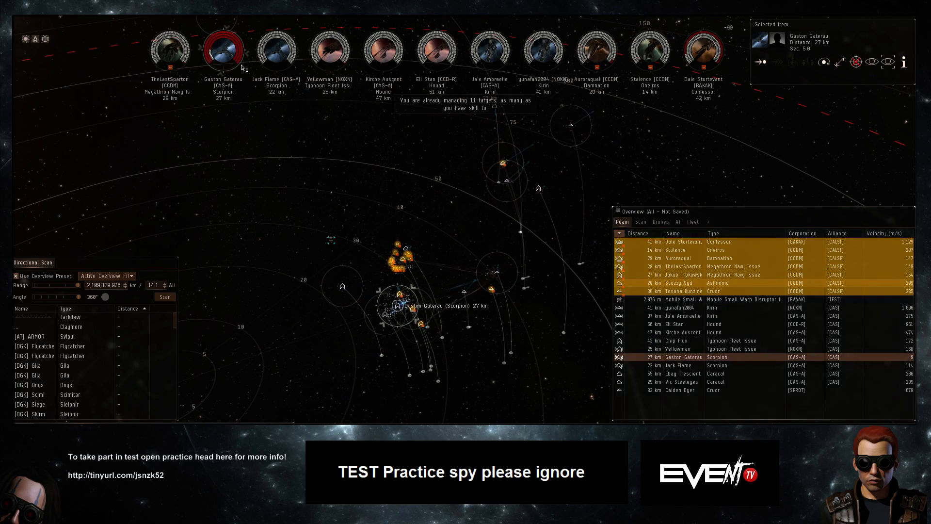
Select Gaston Gaterau, Jack Flame, Jakub Trokowski, Auroraqual and Scuzzy Syd in turn.
click(222, 49)
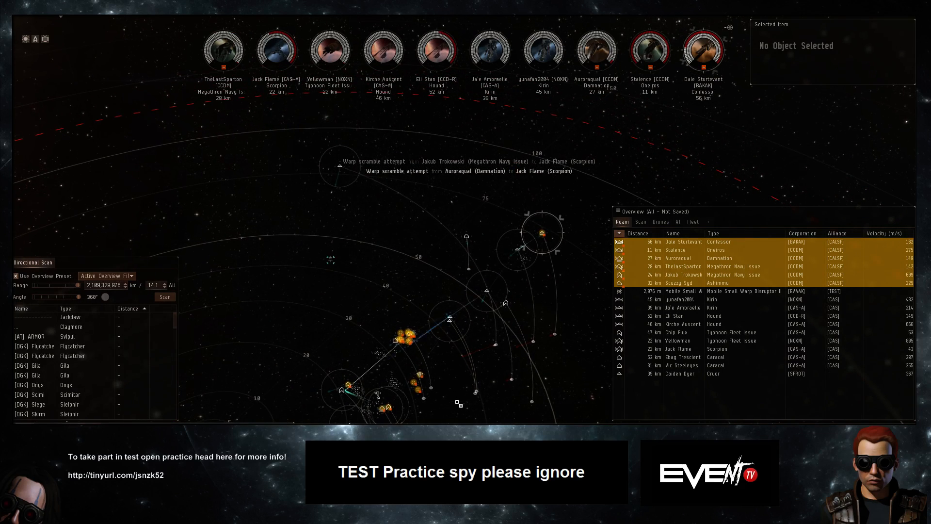
click(677, 349)
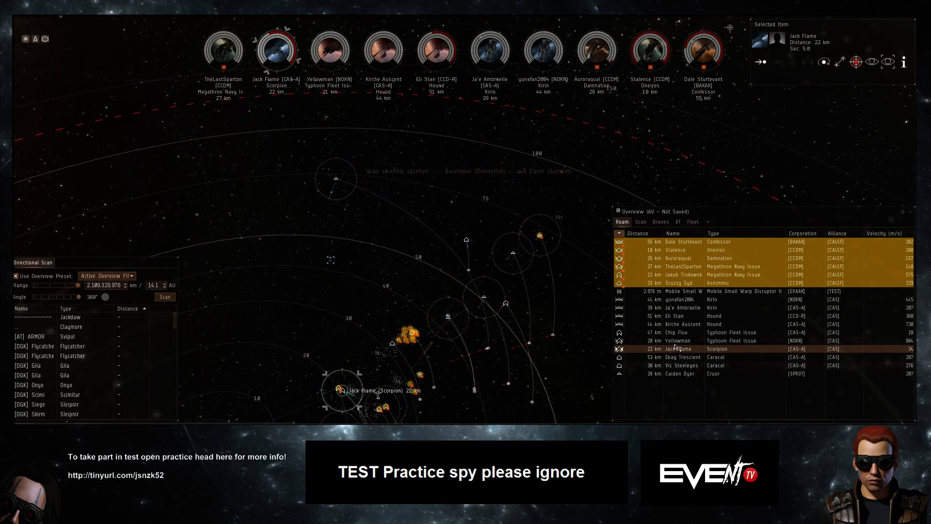
click(680, 374)
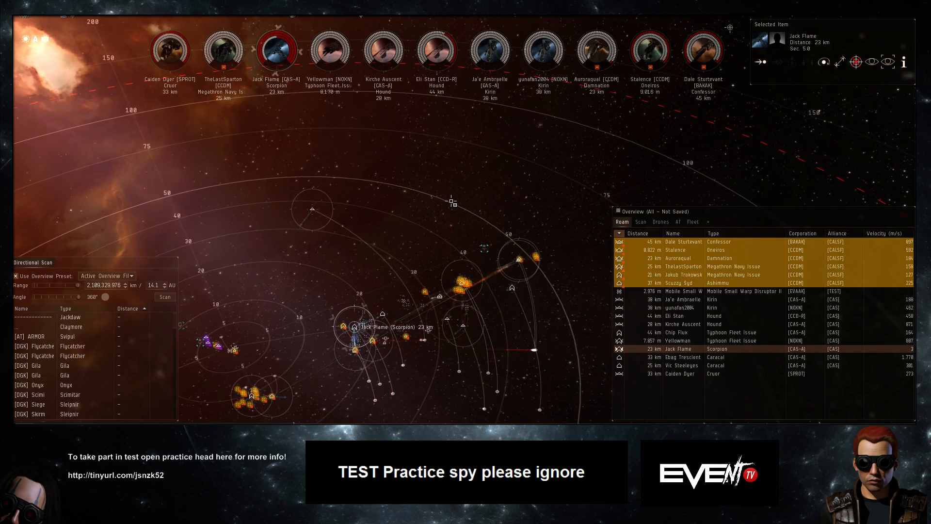
click(684, 274)
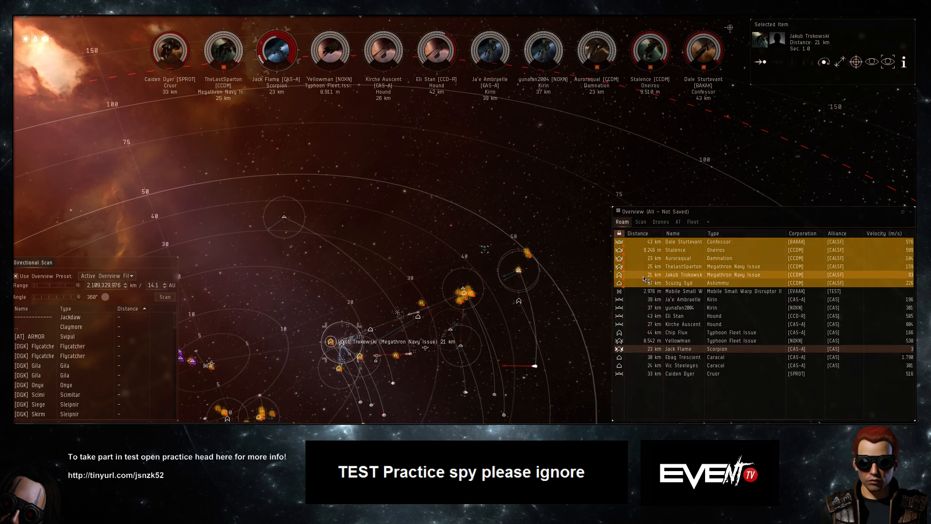
click(678, 283)
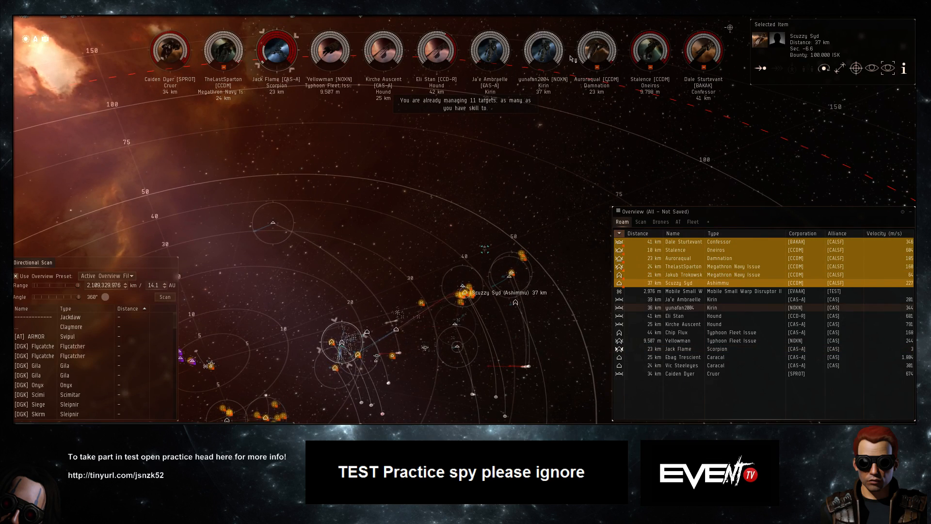
click(678, 257)
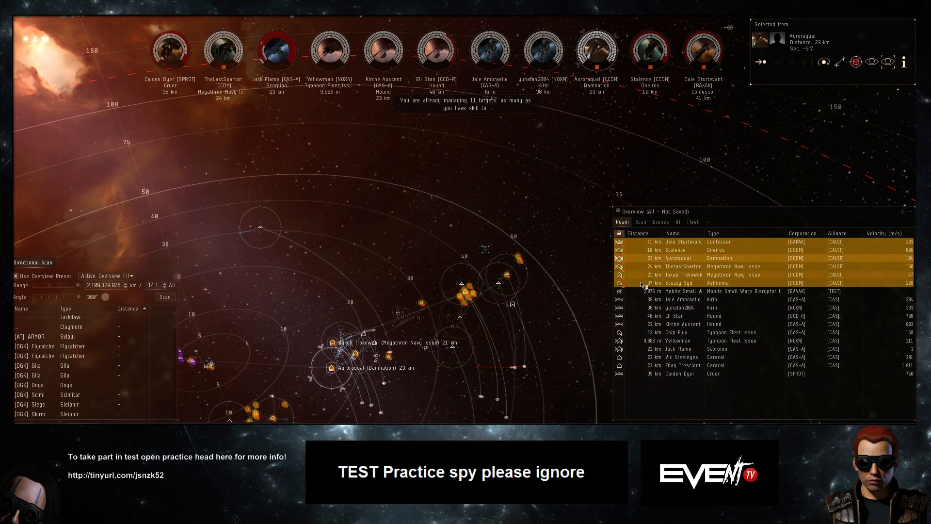
click(679, 283)
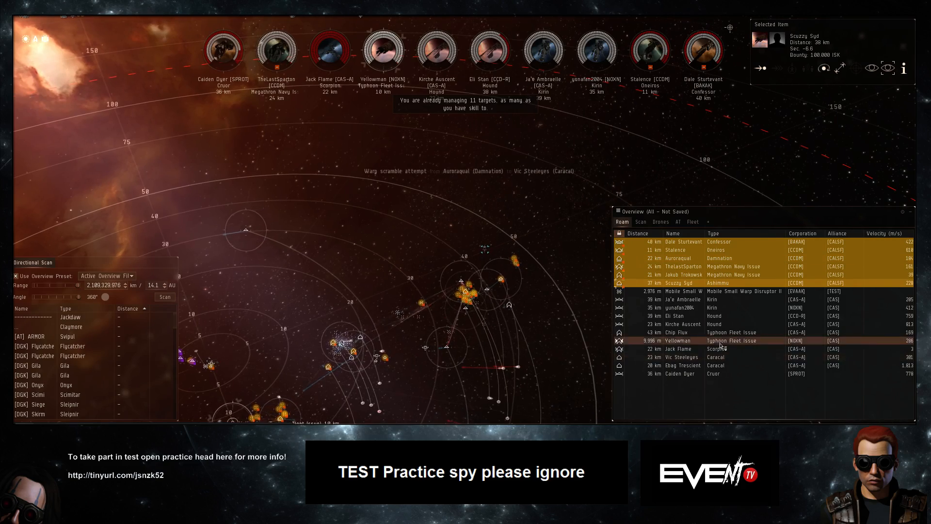
click(683, 332)
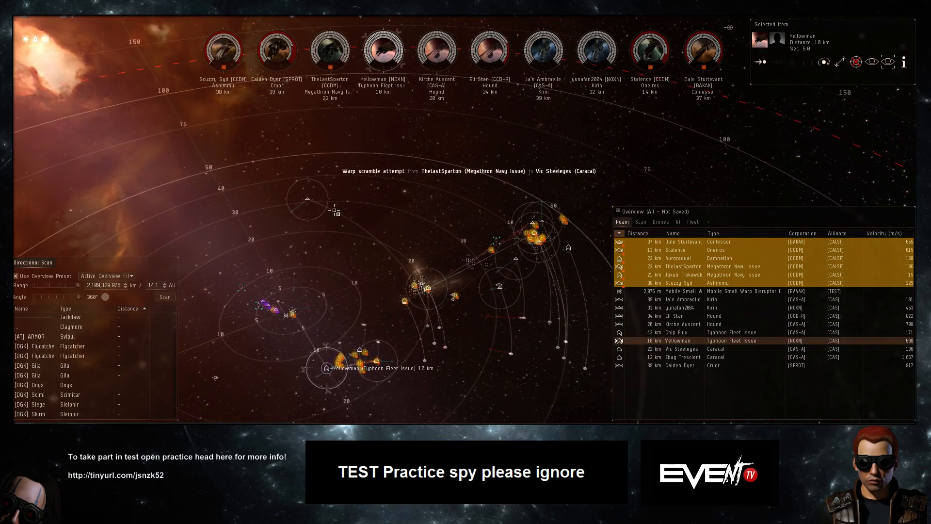
Follow the [NOXN] Kirin, then the Oneiros, then the Cruor with the camera.
click(680, 365)
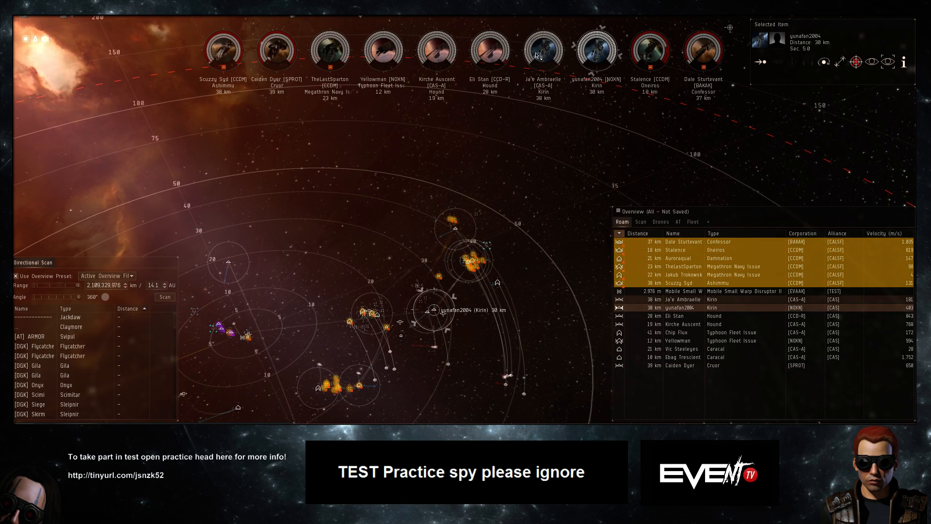
click(686, 299)
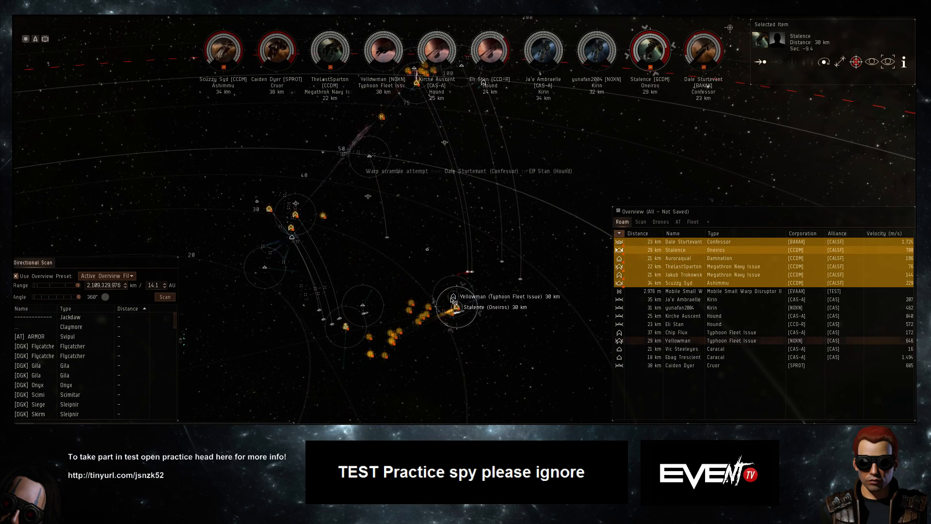
click(680, 340)
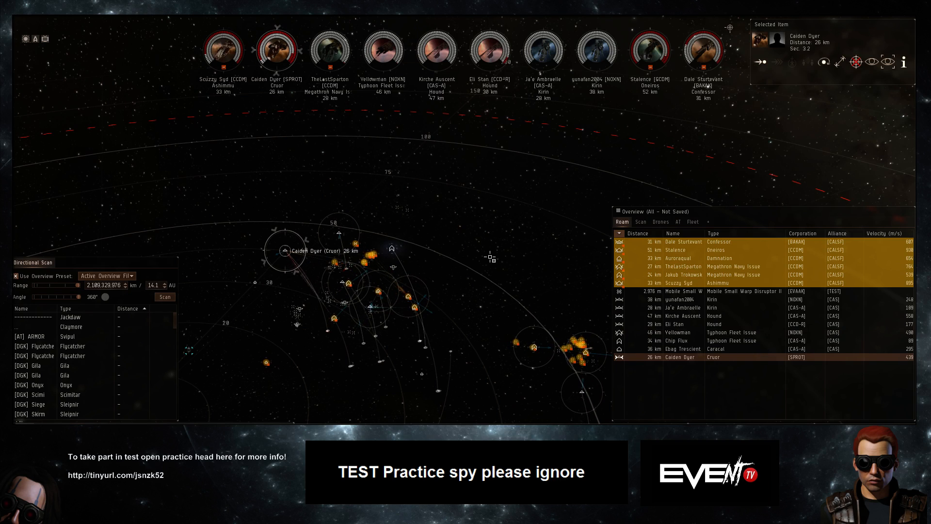
Lock Chip Flux's Typhoon Fleet Issue, check the Caracal and Megathrons, then follow the Typhoon.
click(678, 341)
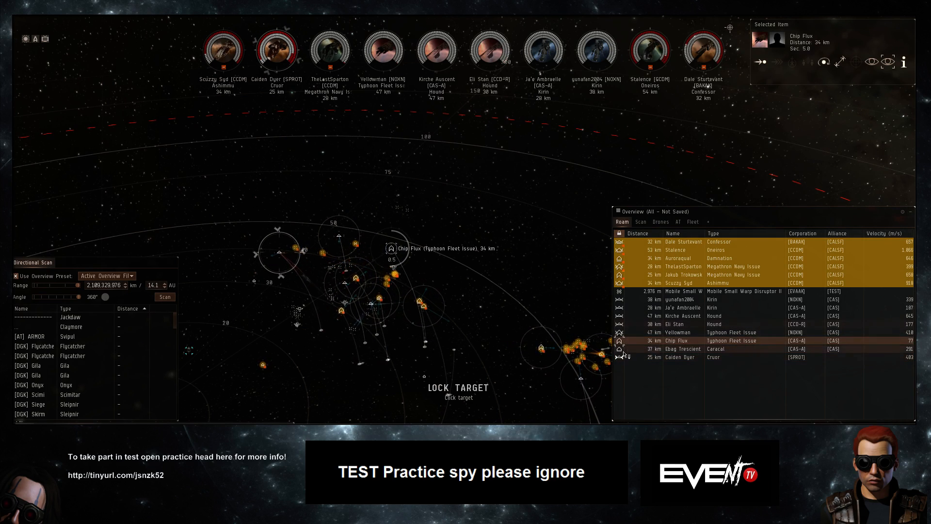
click(683, 349)
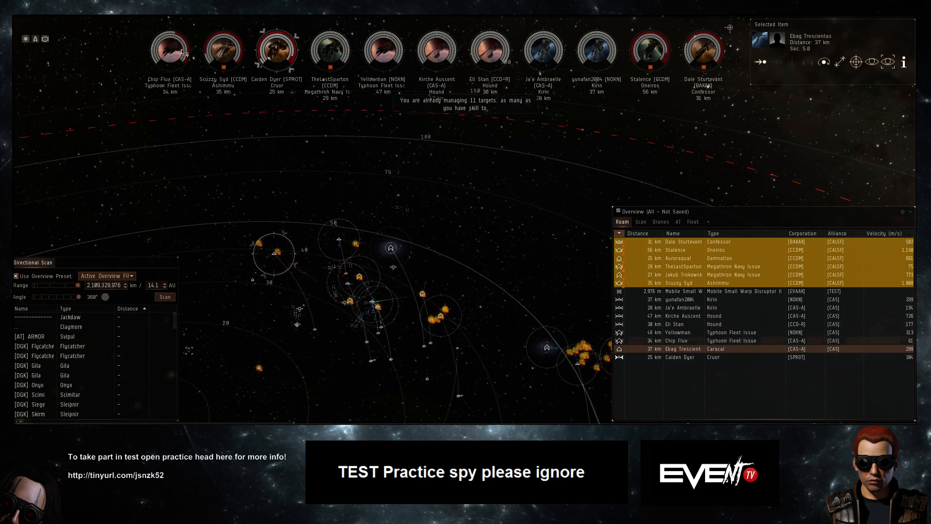
click(682, 275)
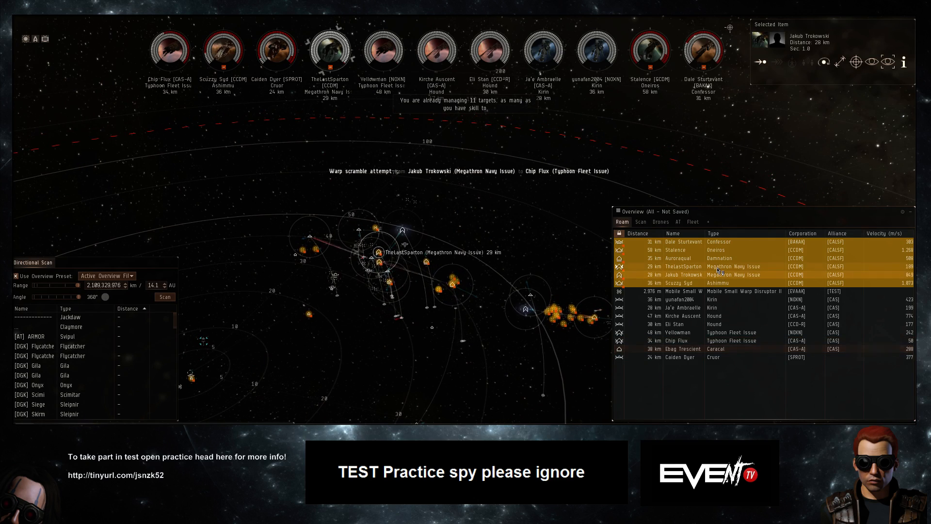
click(682, 274)
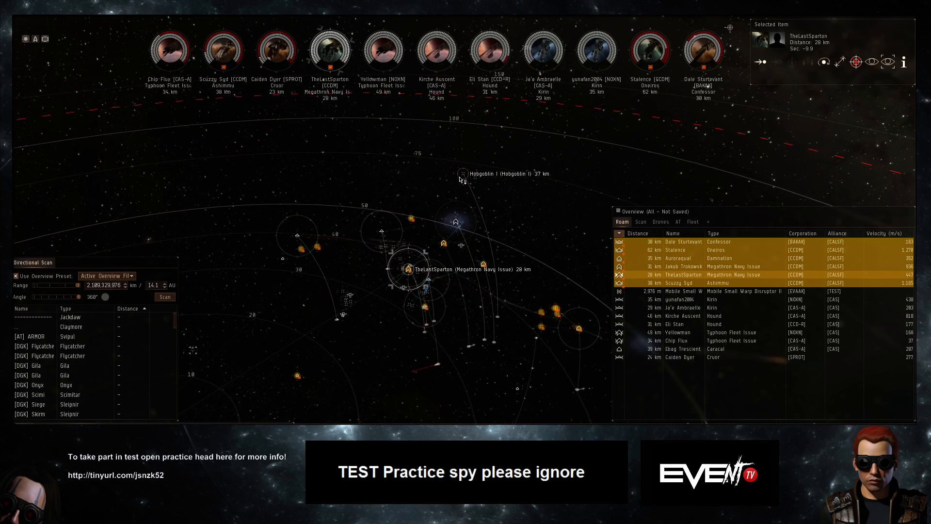
click(677, 340)
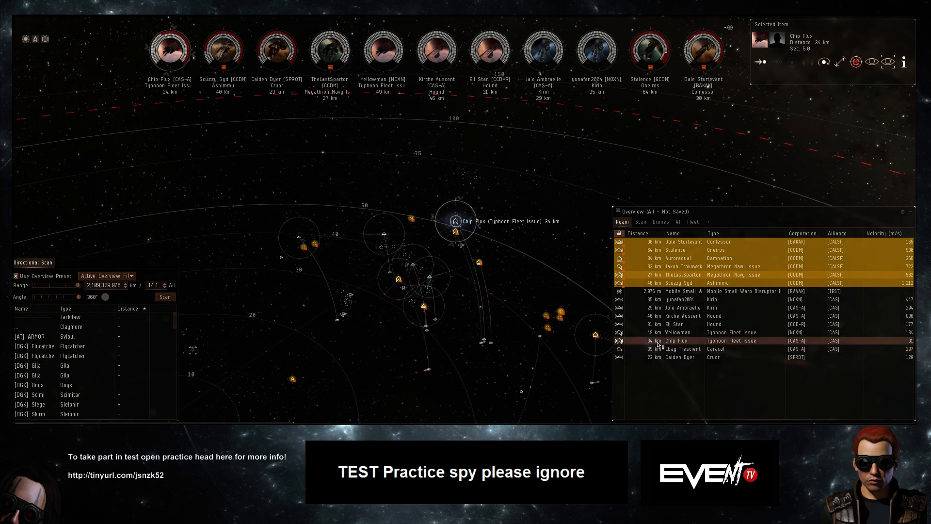
click(683, 349)
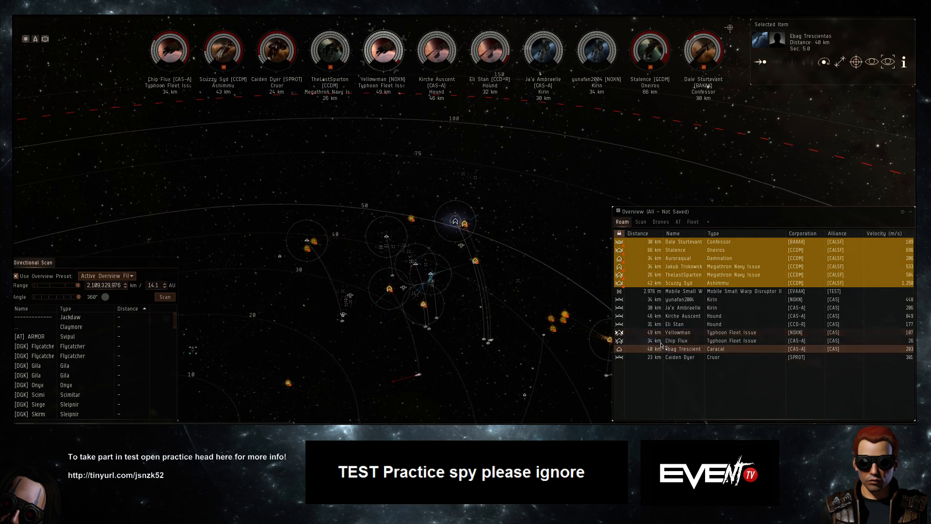
click(677, 340)
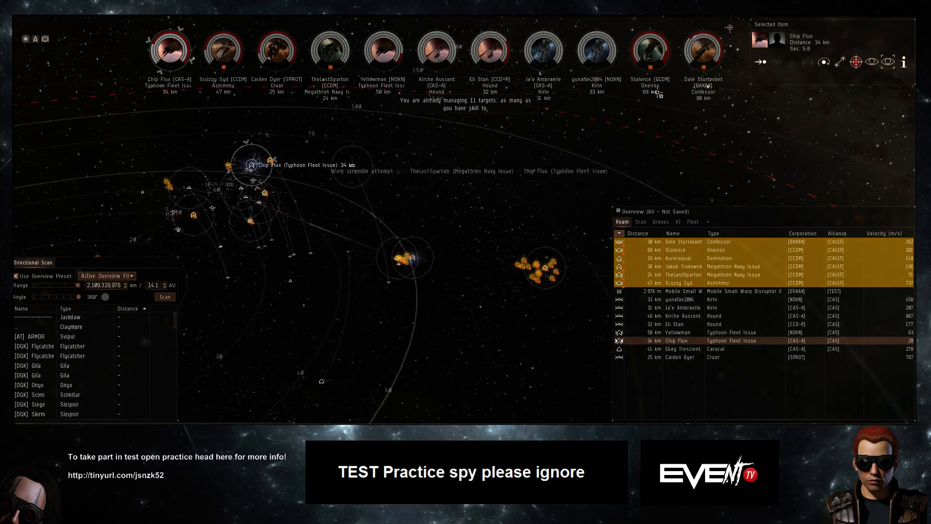
Follow Stalence's Oneiros, Yellowman's Typhoon Fleet Issue, then Caiden Dyer's Cruor.
click(675, 250)
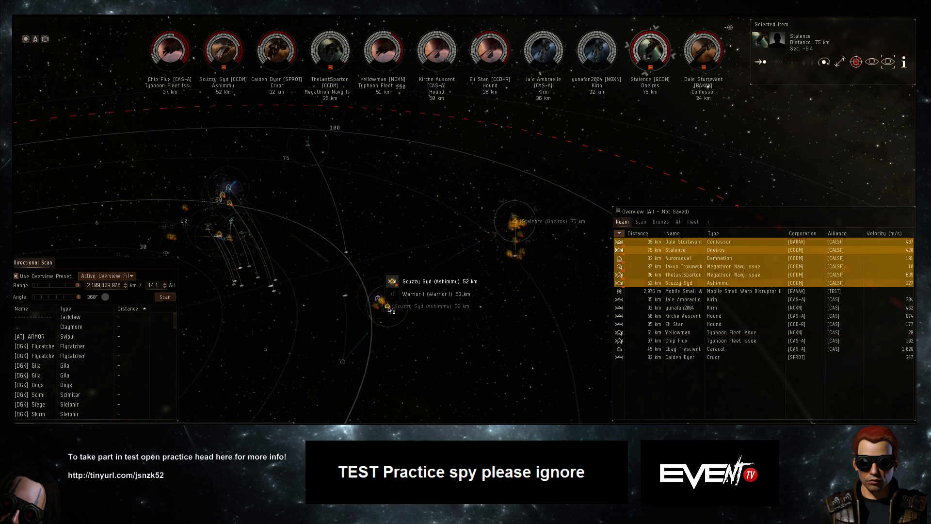
click(677, 332)
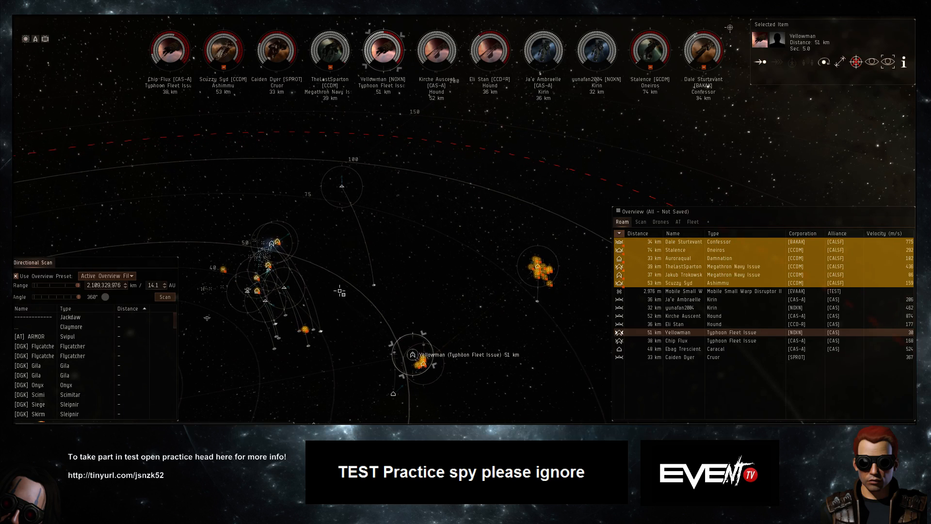
click(681, 357)
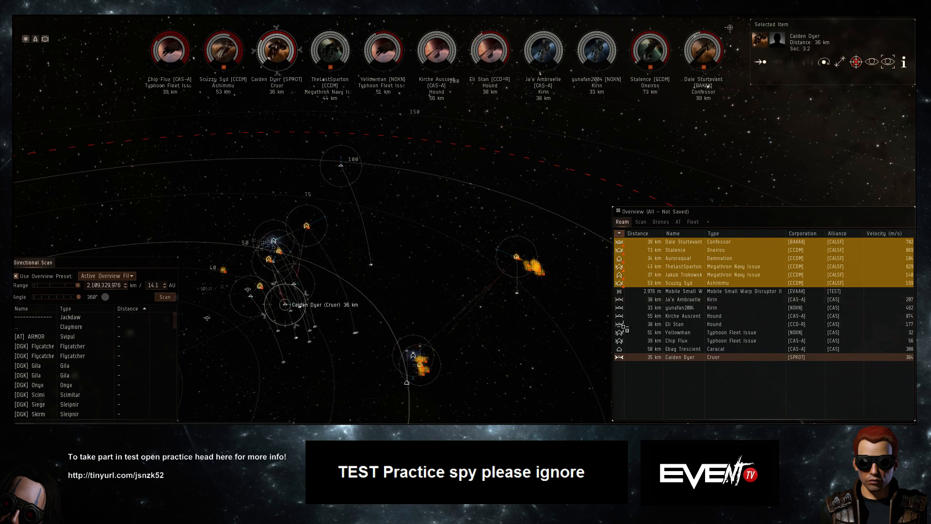
mouse_move(902, 61)
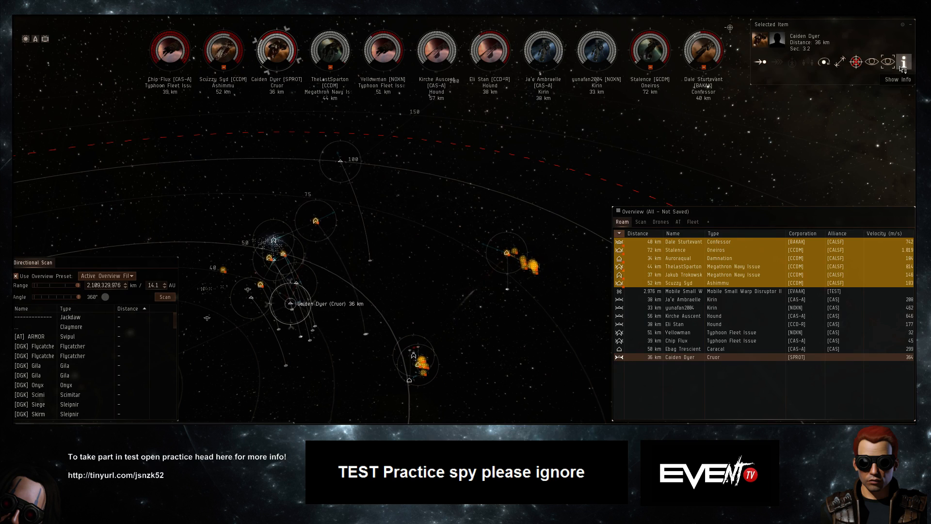
Open Caiden Dyer's character information to view employment history, then close it.
click(903, 62)
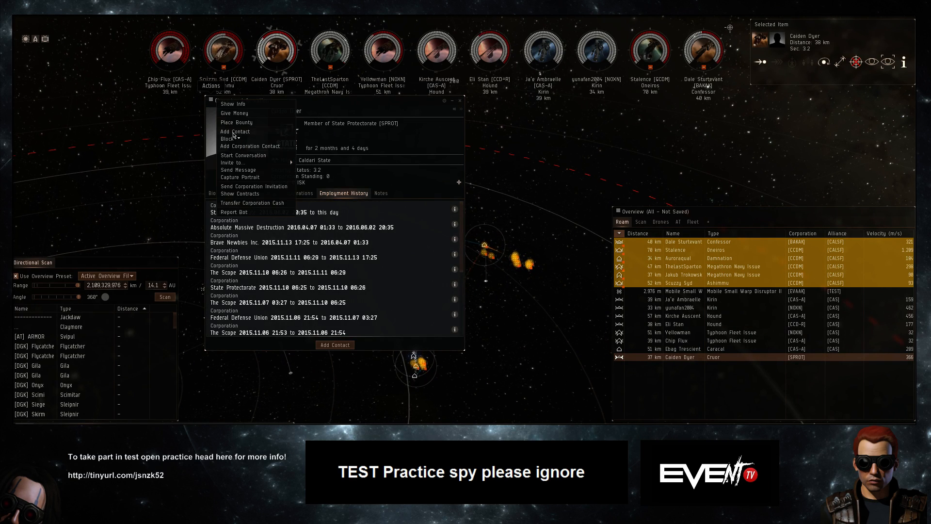
click(233, 131)
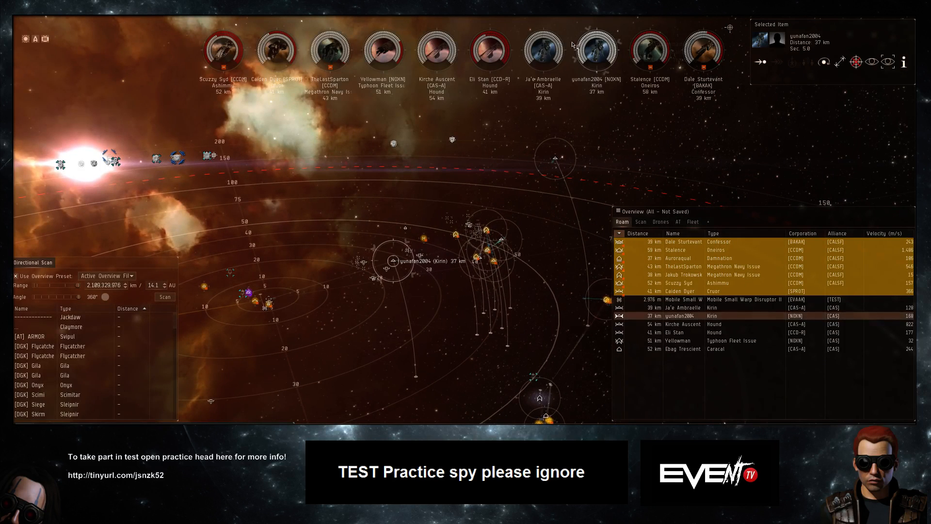
Follow Ja'e Ambraelle's Kirin, then Eli Stan's and Kirche Auscent's Hounds.
click(683, 307)
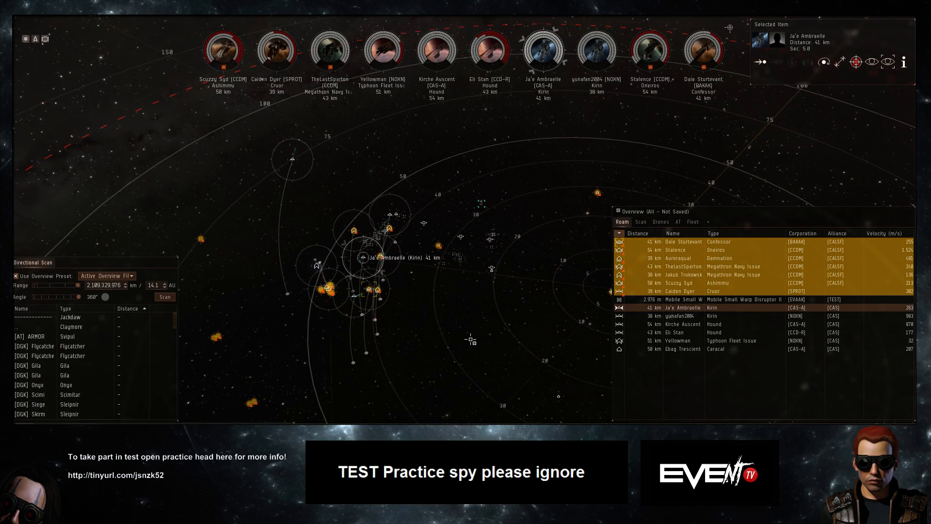
click(675, 331)
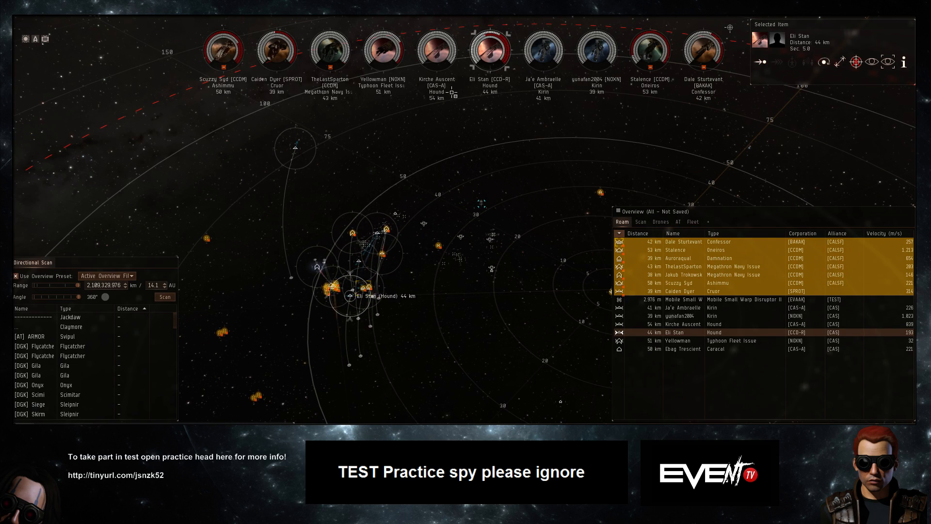
click(683, 324)
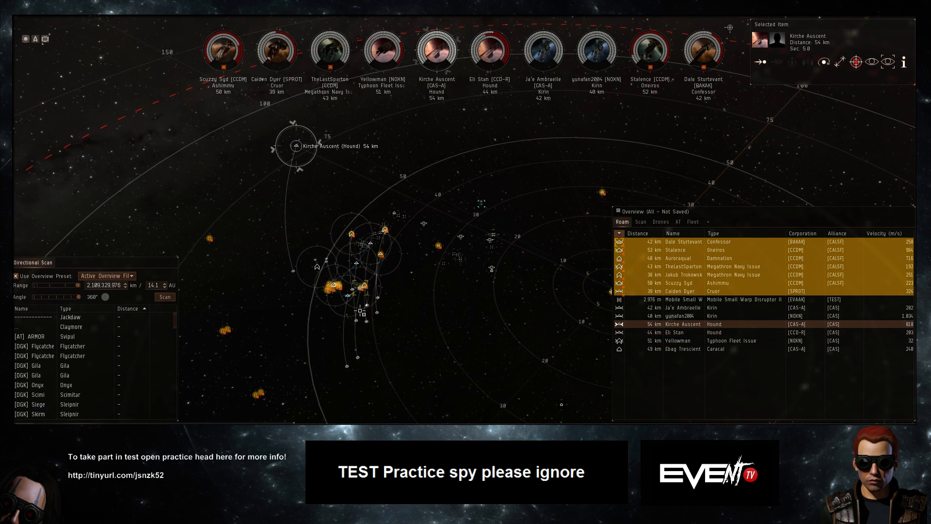
Reselect the Hound and run a Directional Scan while warping to the new match.
click(674, 331)
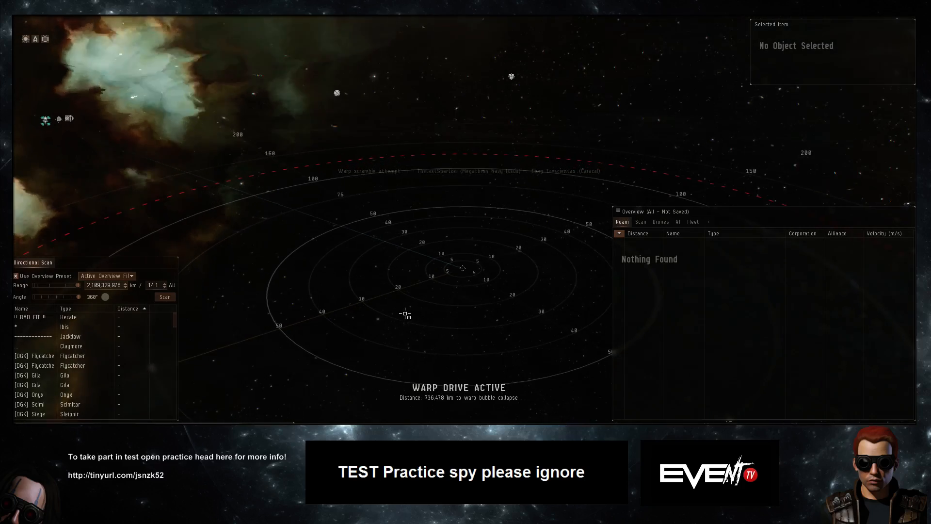
click(164, 297)
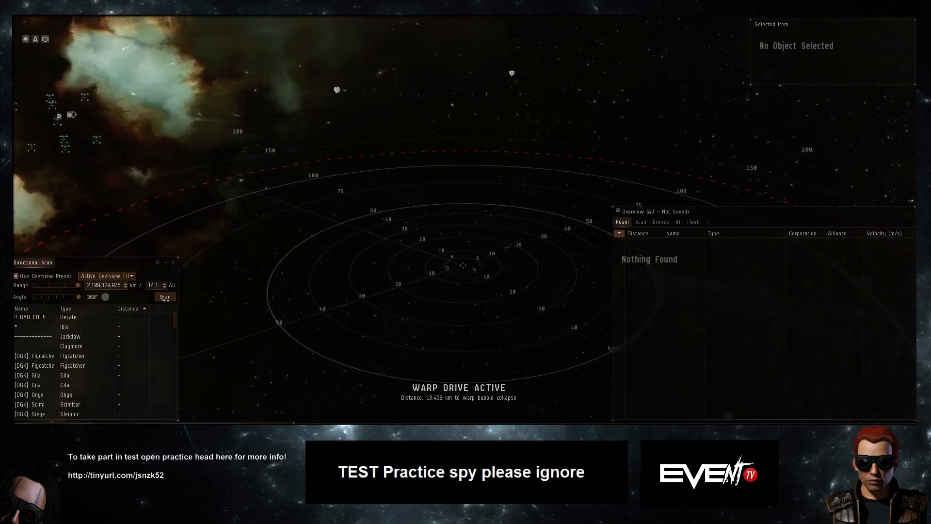
click(164, 296)
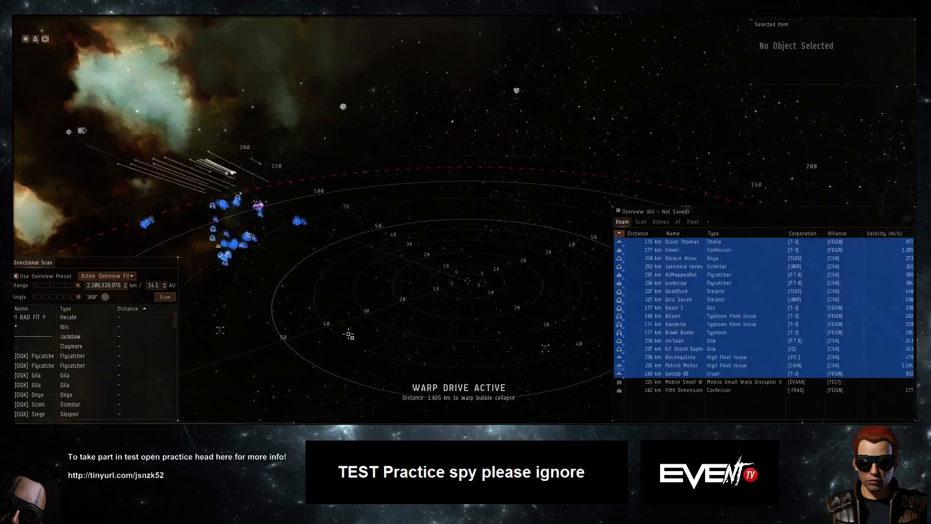